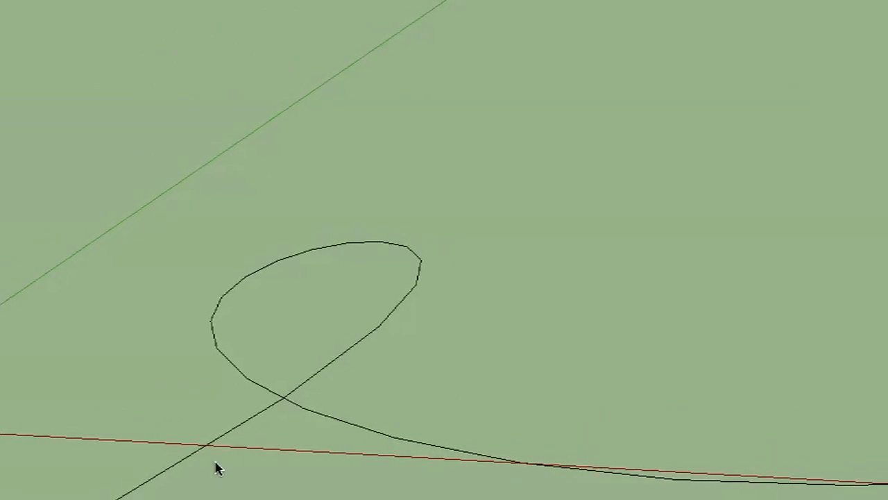
pyautogui.moveTo(204, 453)
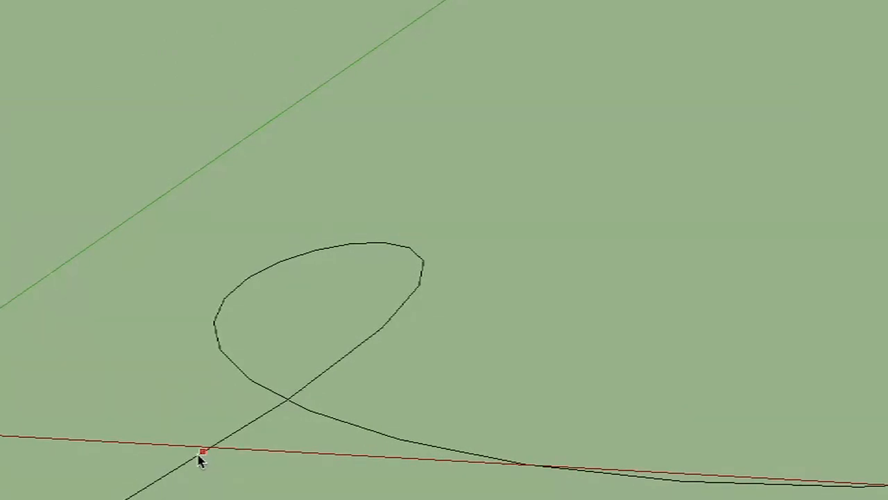
# Select the looping freehand curve and bring up its context menu.
pyautogui.rightClick(204, 453)
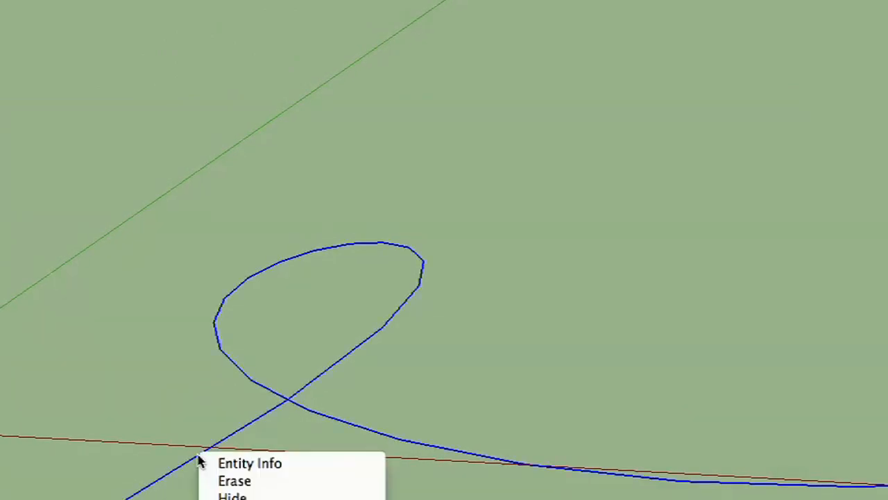